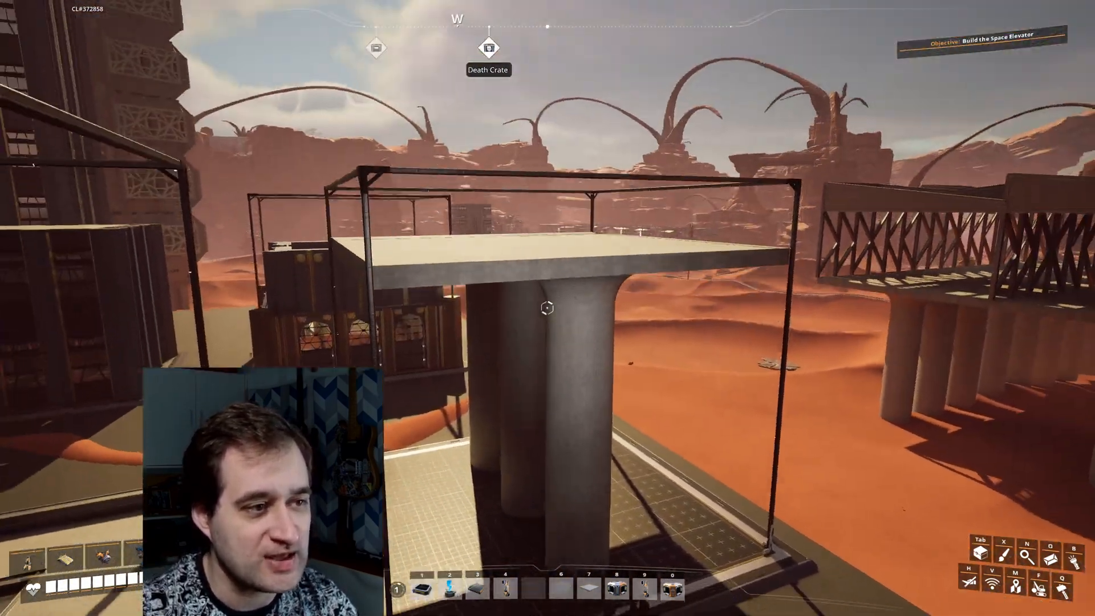
mouse_move(547, 307)
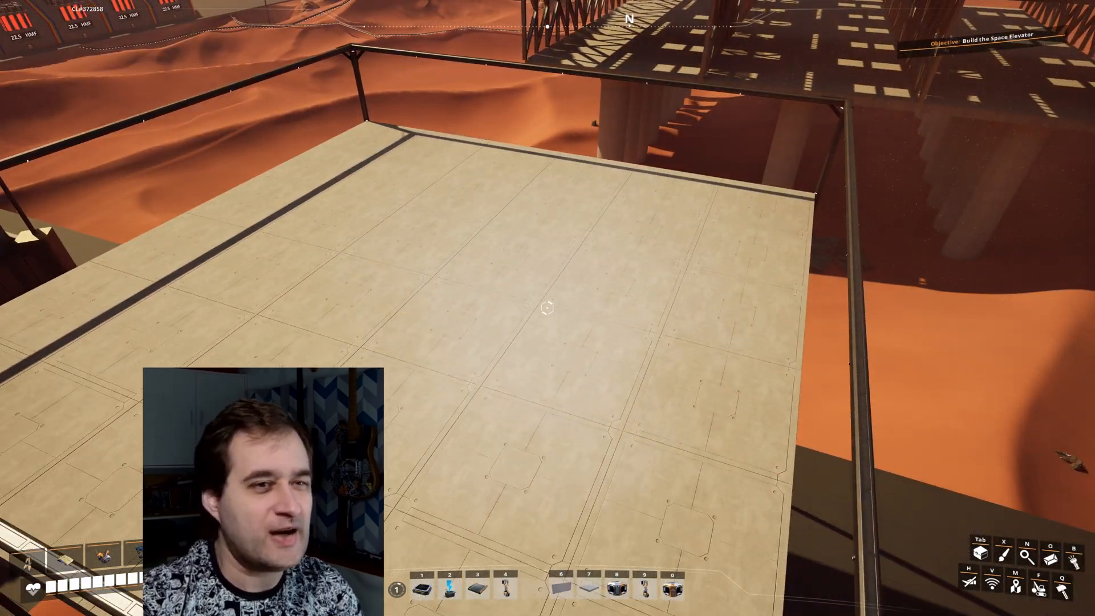
mouse_move(547, 308)
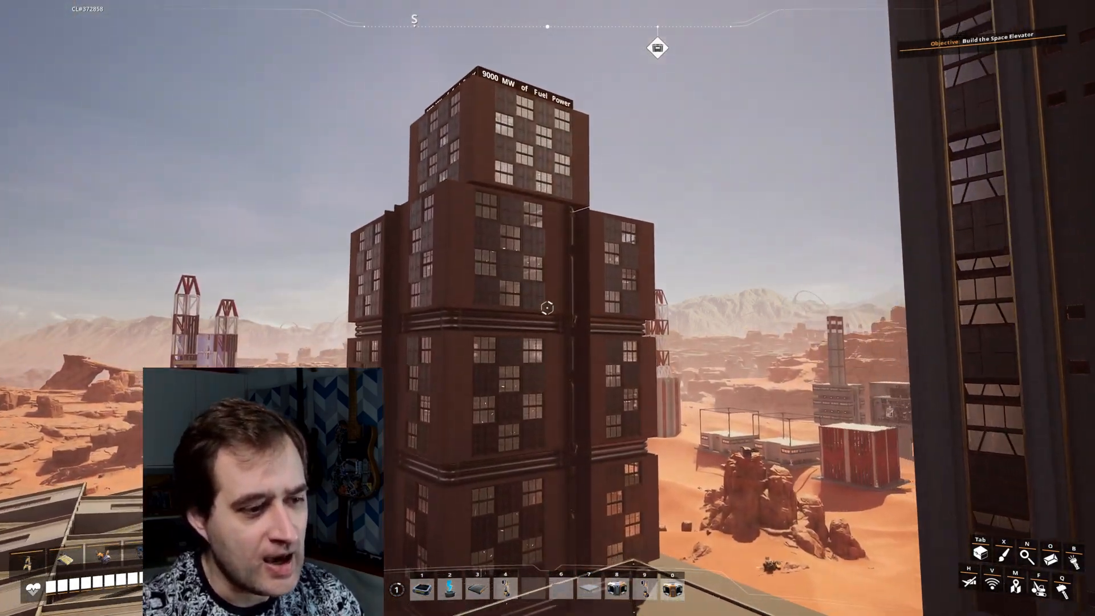
mouse_move(547, 308)
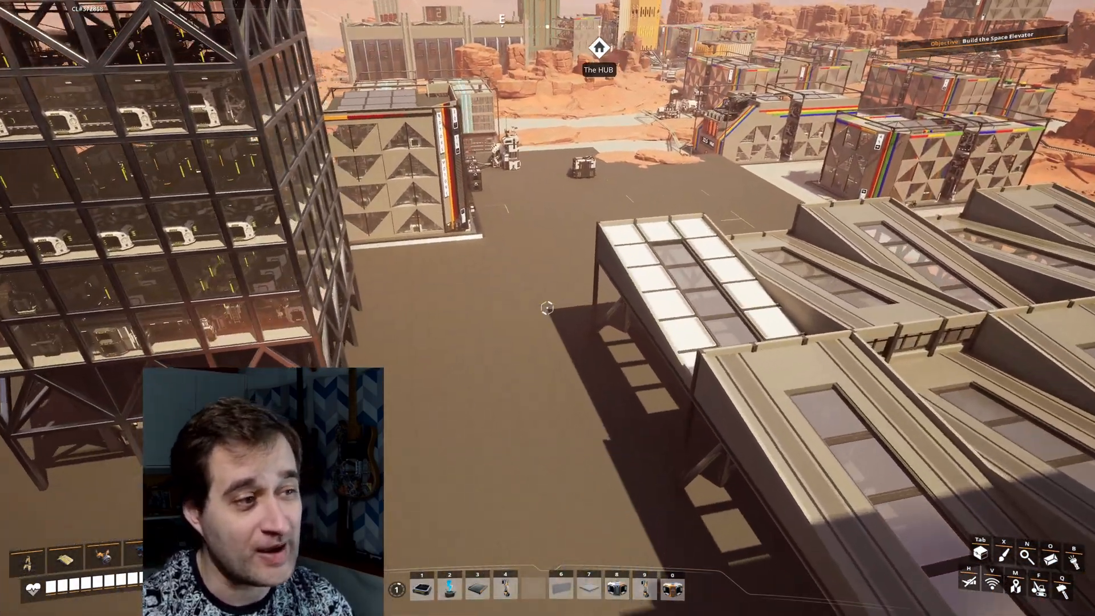
mouse_move(548, 308)
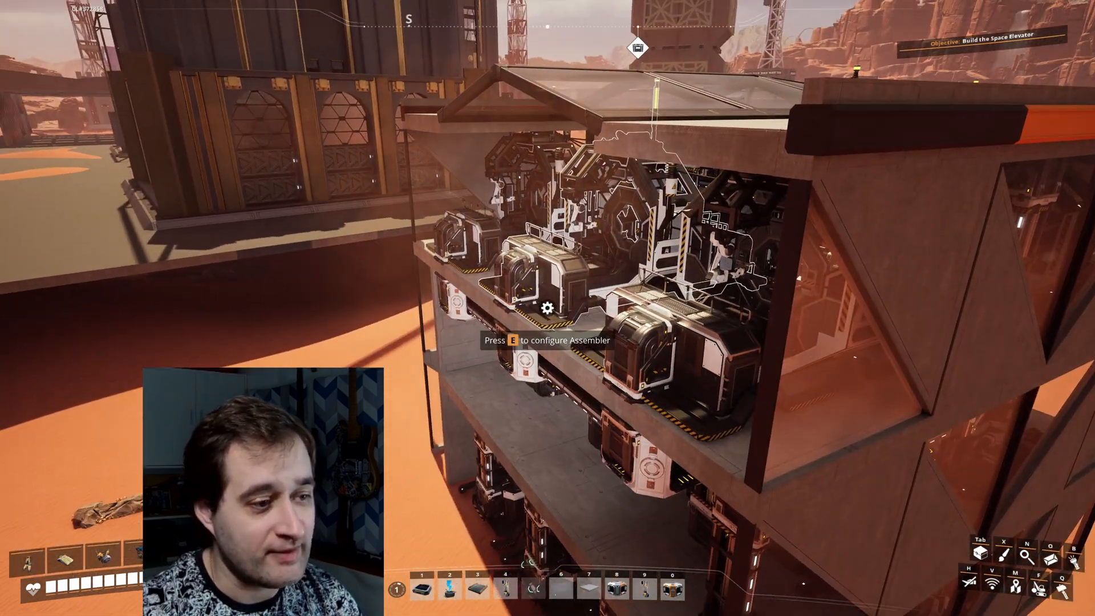
key(q)
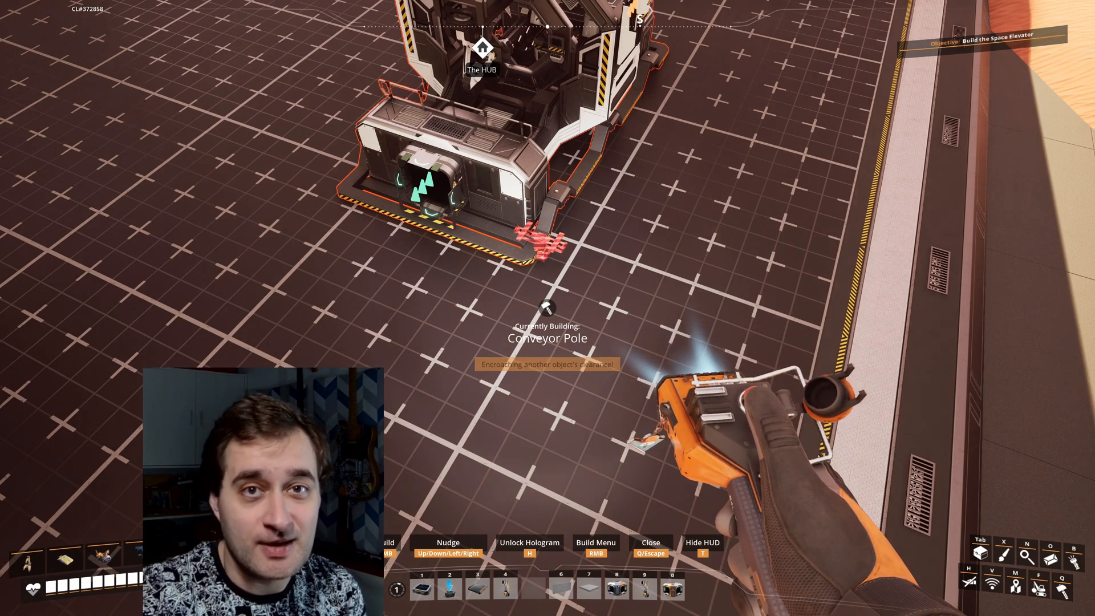
- Open Satisfactory's '1.0 Fixes v1.0.0.5' patch notes in the Steam library
click(595, 547)
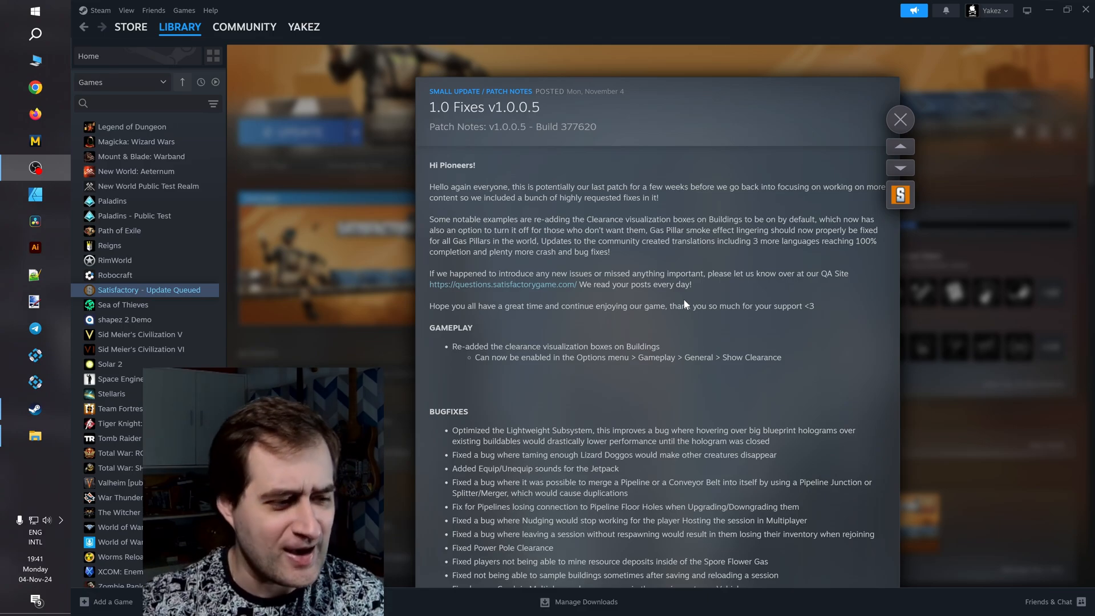
- Scroll the v1.0.0.5 patch notes down to the bug-fix list and modding section
scroll(down, 3)
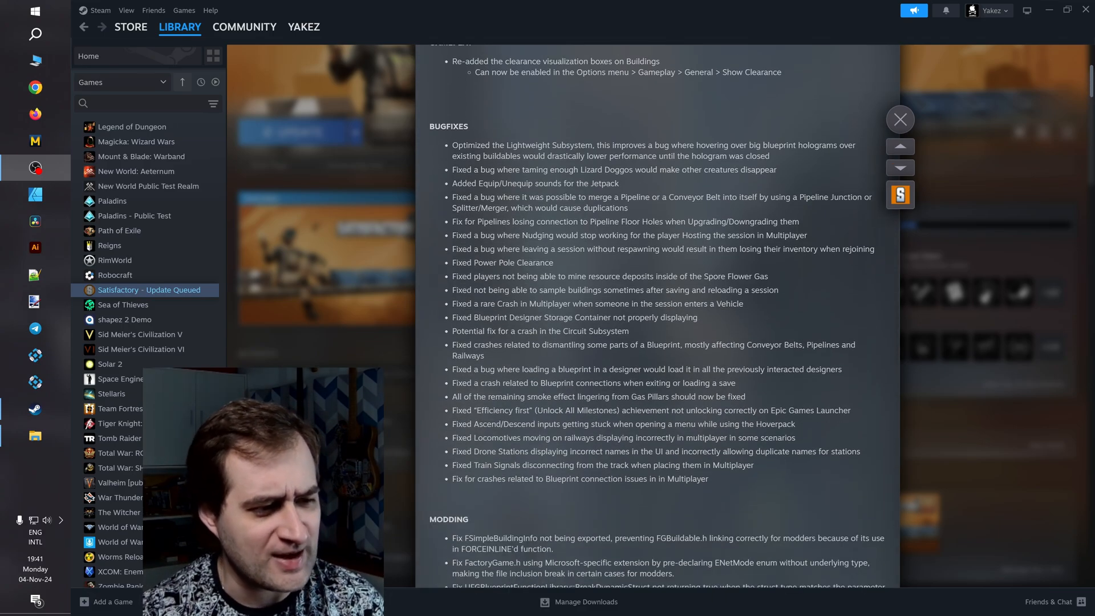